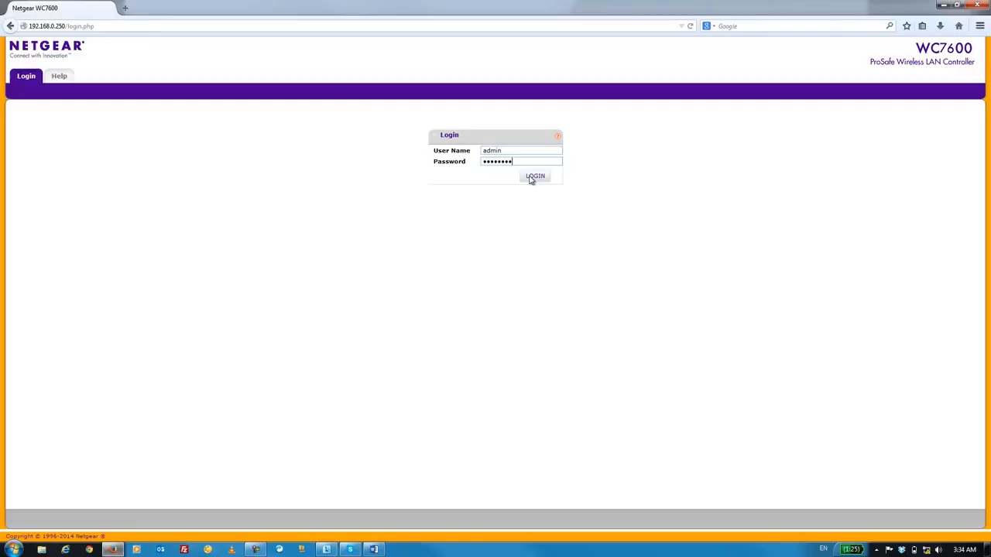
- Sign in as admin and go to the controller's Configuration area
{"action": "left_click", "coordinate": [536, 177]}
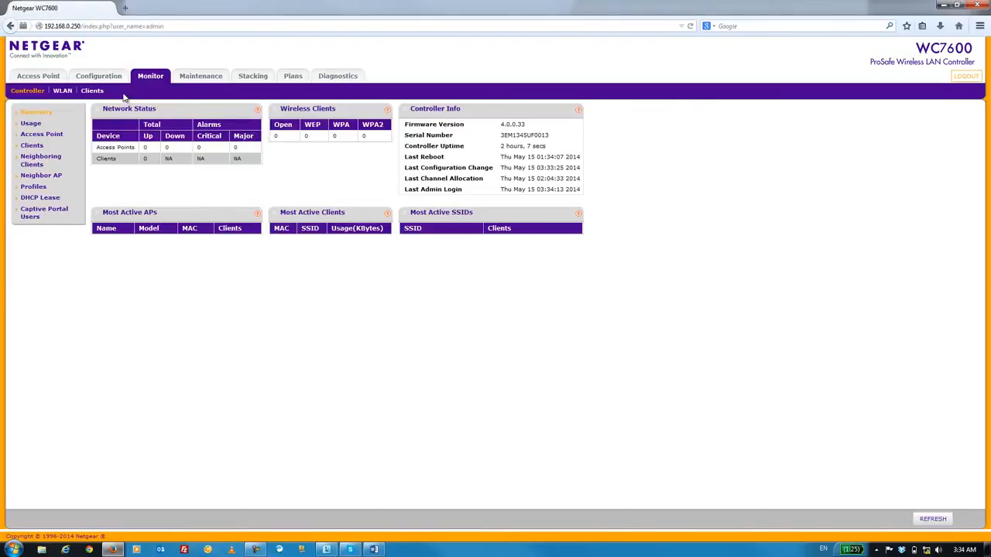
{"action": "left_click", "coordinate": [99, 76]}
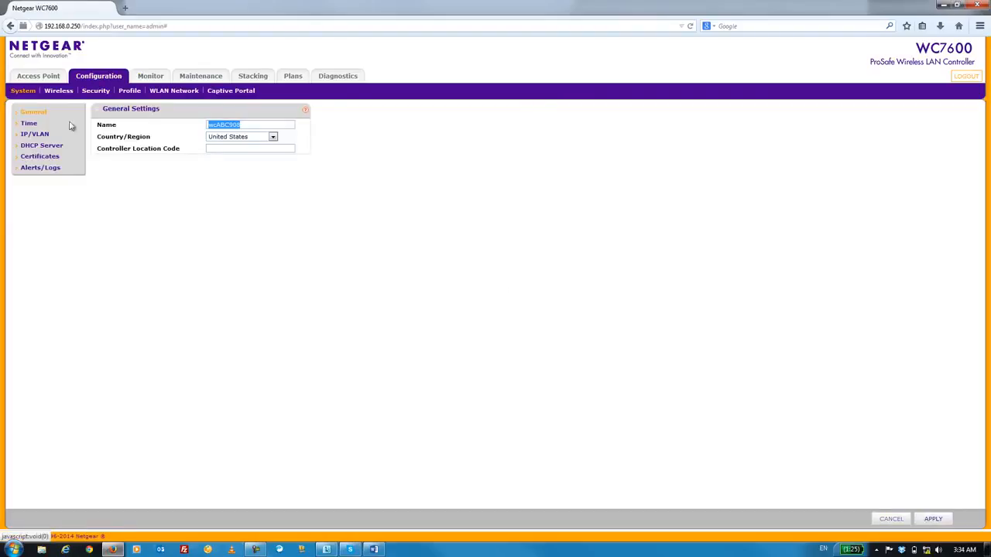
- Set the controller IP to 192.168.1.220 with gateway and DNS 192.168.1.1 and apply
{"action": "left_click", "coordinate": [34, 133]}
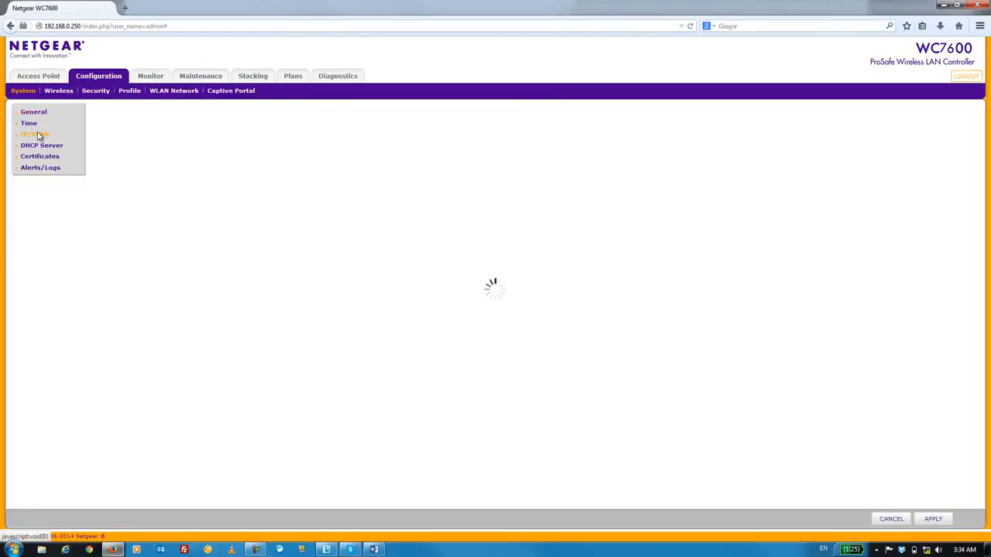
{"action": "left_click", "coordinate": [34, 133]}
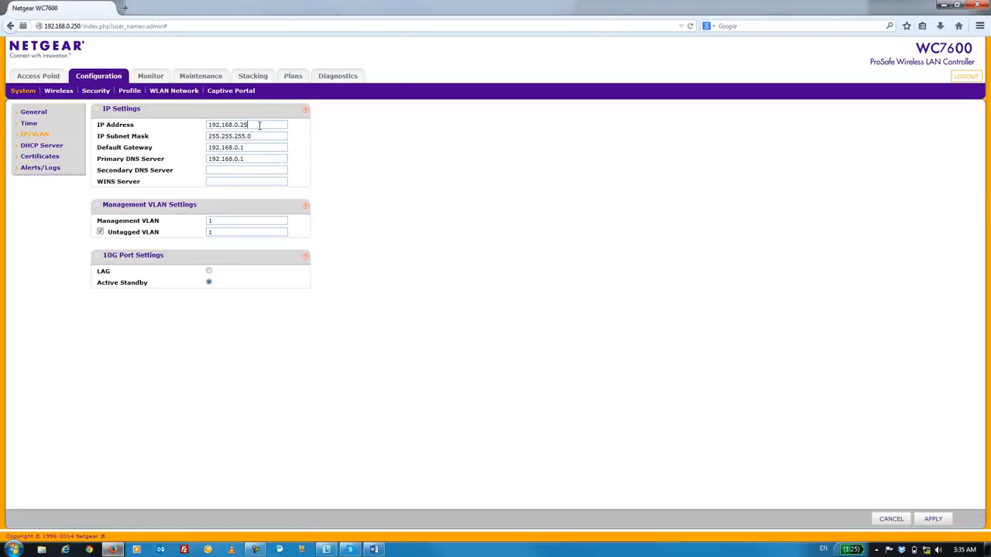
{"action": "type", "text": "192.168.1.22"}
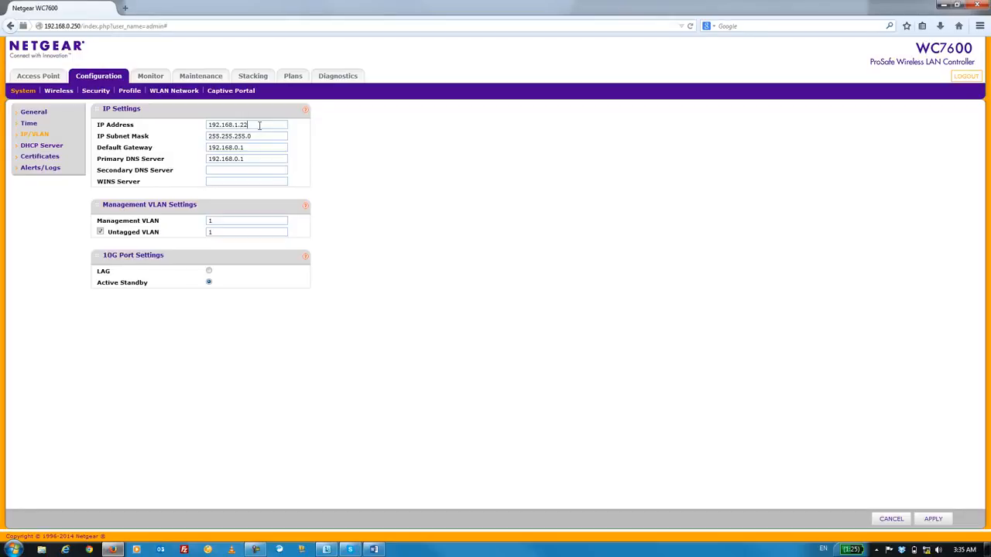
{"action": "type", "text": "0"}
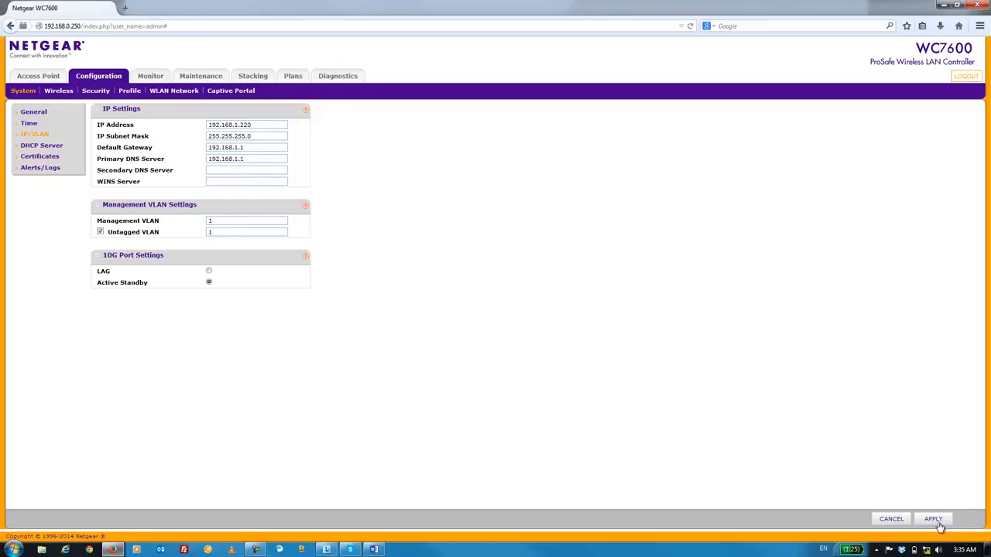
{"action": "left_click", "coordinate": [932, 519]}
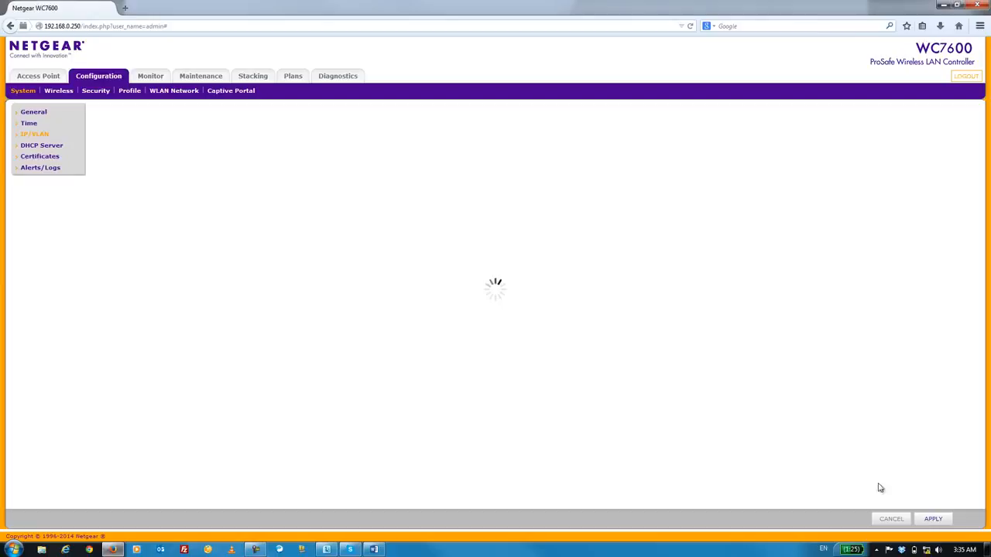
{"action": "mouse_move", "coordinate": [704, 350]}
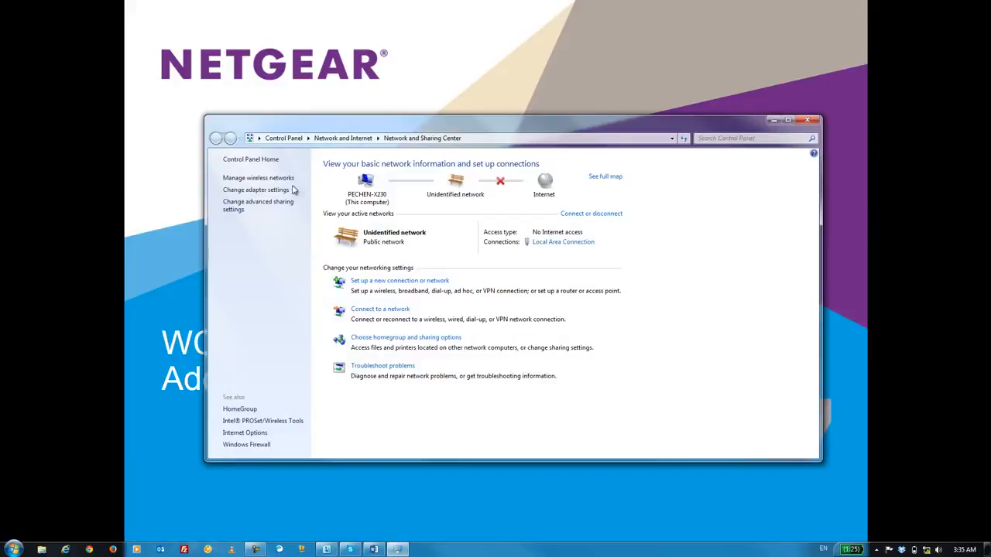
- Give Local Area Connection the static IPv4 address 192.168.1.100, mask 255.255.255.0, and return to the browser
{"action": "right_click", "coordinate": [276, 179]}
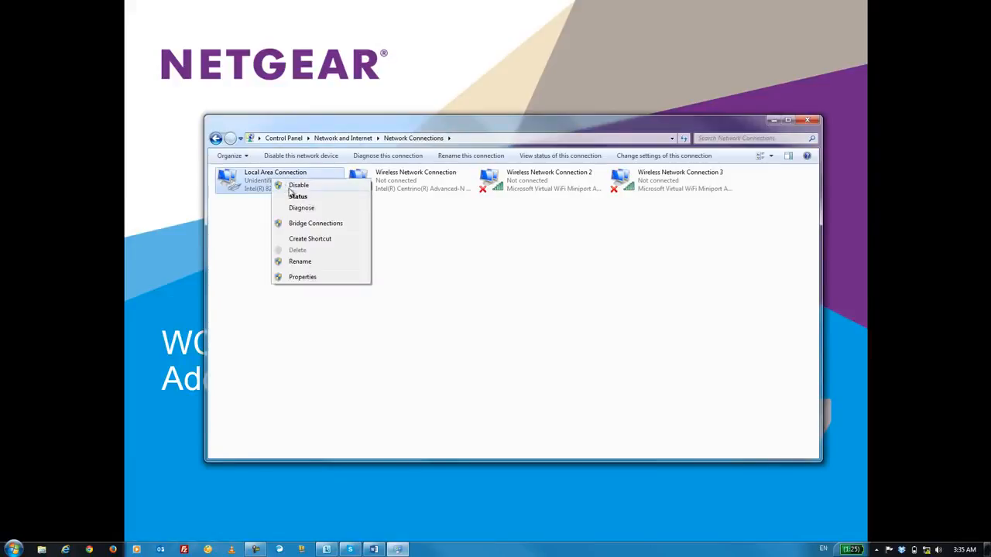
{"action": "left_click", "coordinate": [303, 276]}
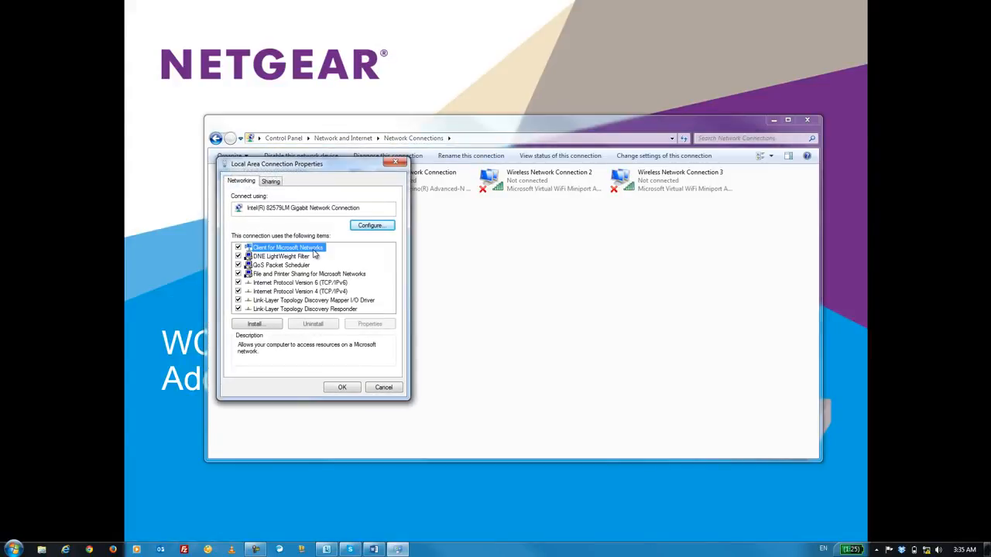
{"action": "double_click", "coordinate": [300, 291]}
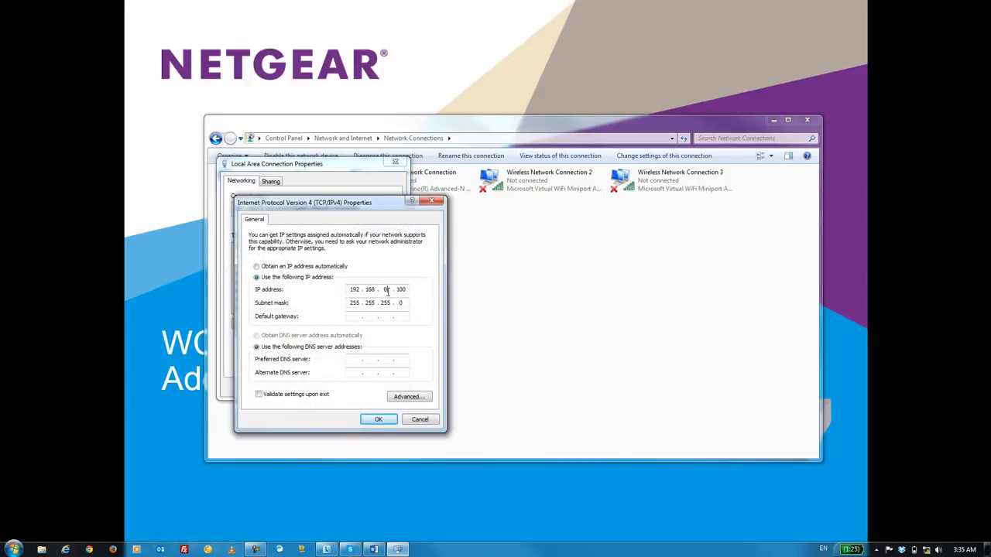
{"action": "type", "text": "1"}
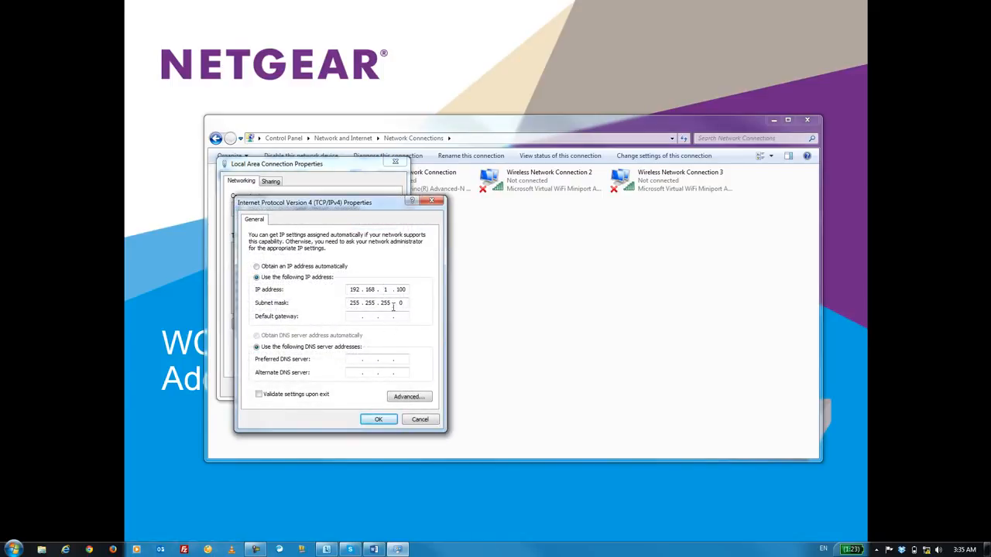
{"action": "mouse_move", "coordinate": [372, 343]}
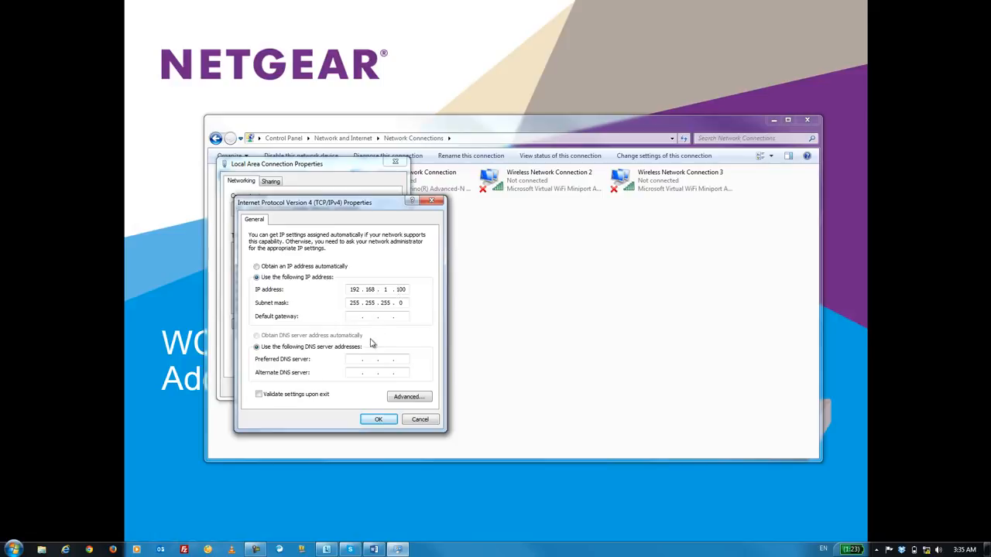
{"action": "left_click", "coordinate": [377, 418]}
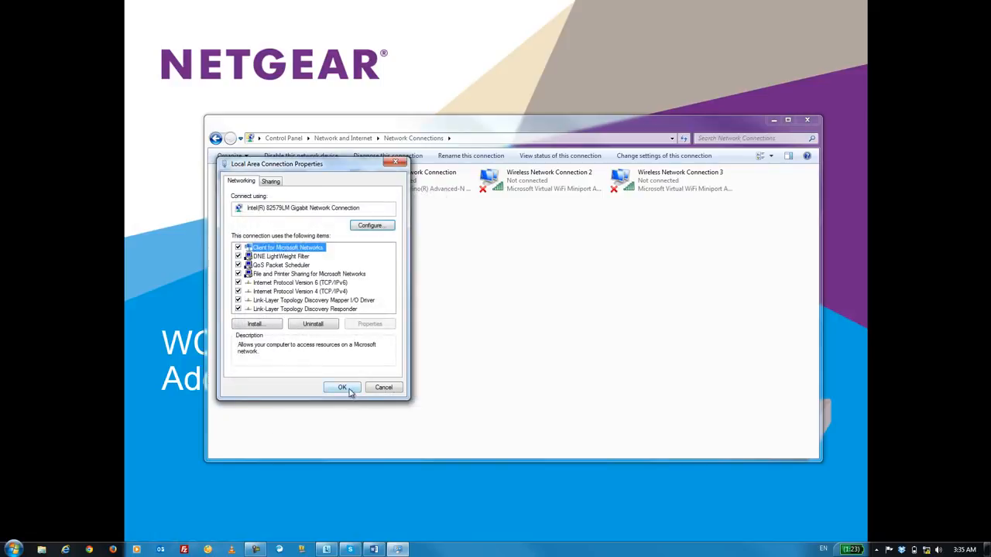
{"action": "left_click", "coordinate": [341, 387]}
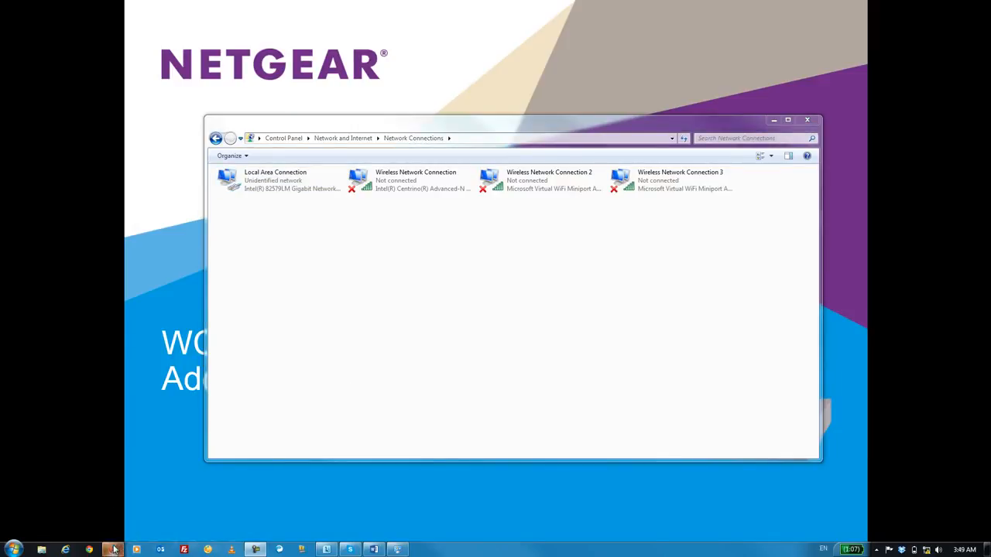
{"action": "left_click", "coordinate": [89, 550]}
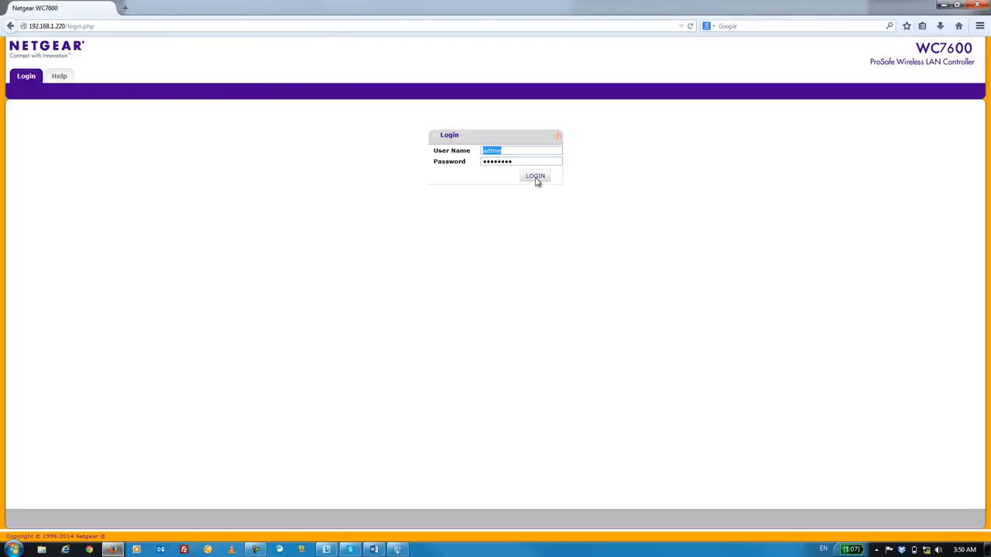
- Sign in as admin at 192.168.1.220 and go to the Configuration area
{"action": "left_click", "coordinate": [536, 176]}
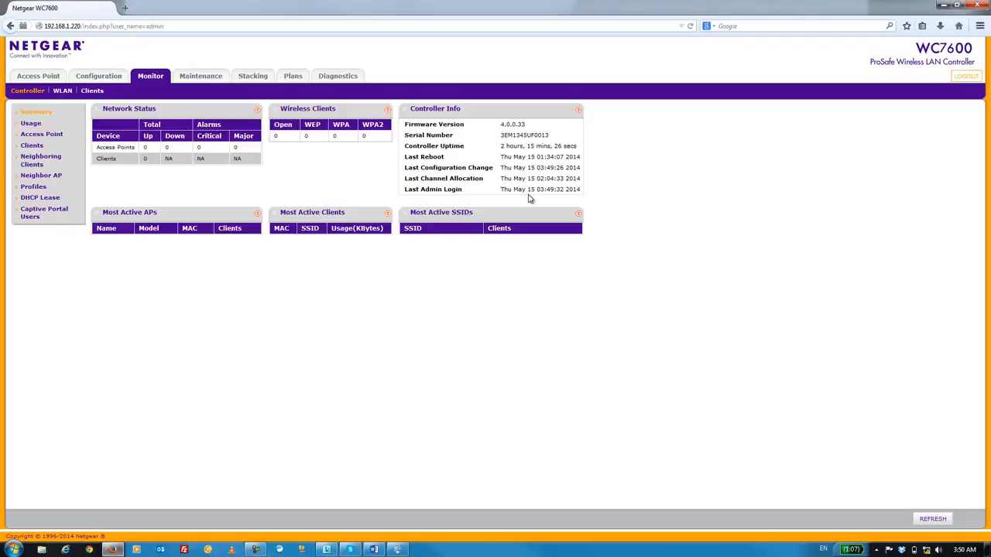
{"action": "mouse_move", "coordinate": [99, 76]}
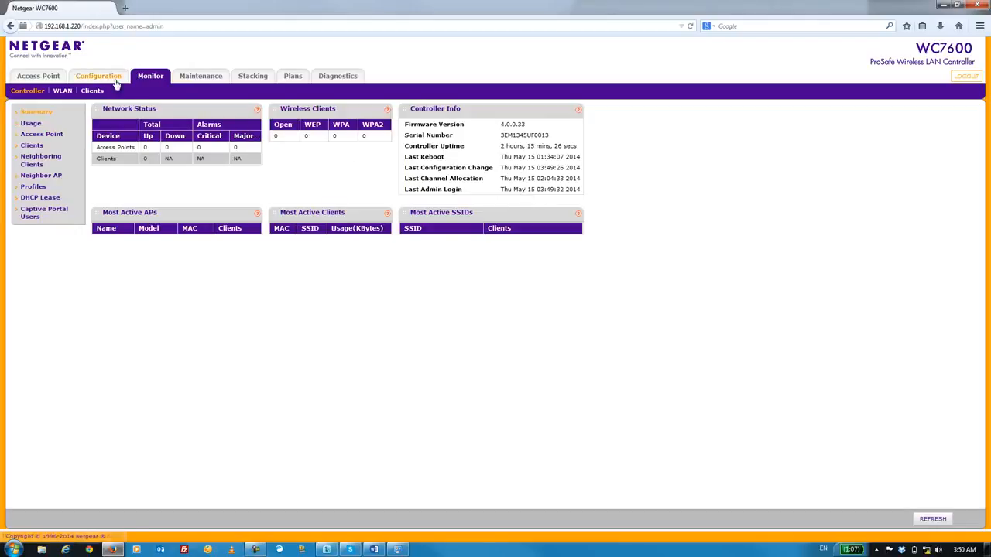
{"action": "left_click", "coordinate": [99, 76]}
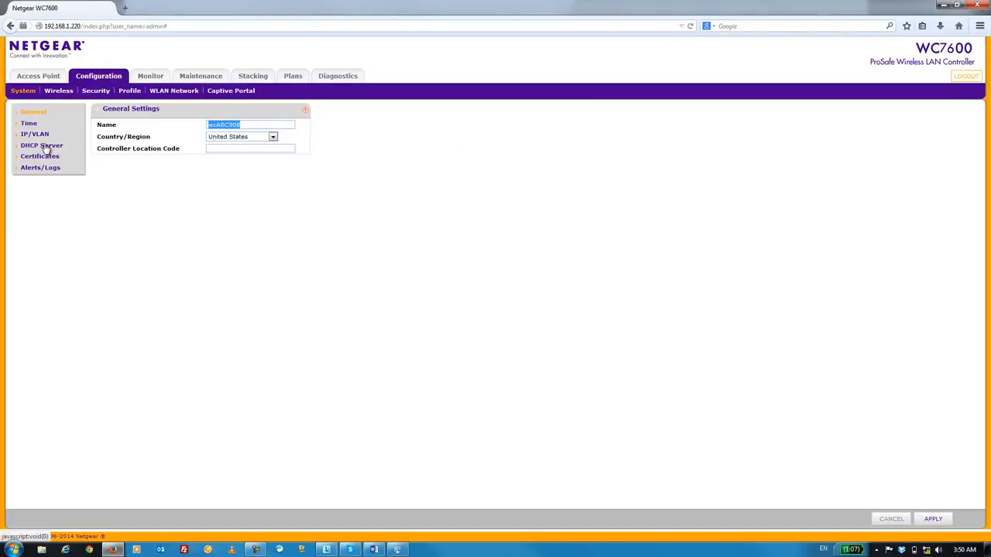
- Add a DHCP server on VLAN 1 serving 192.168.1.200 to 192.168.1.219
{"action": "left_click", "coordinate": [40, 145]}
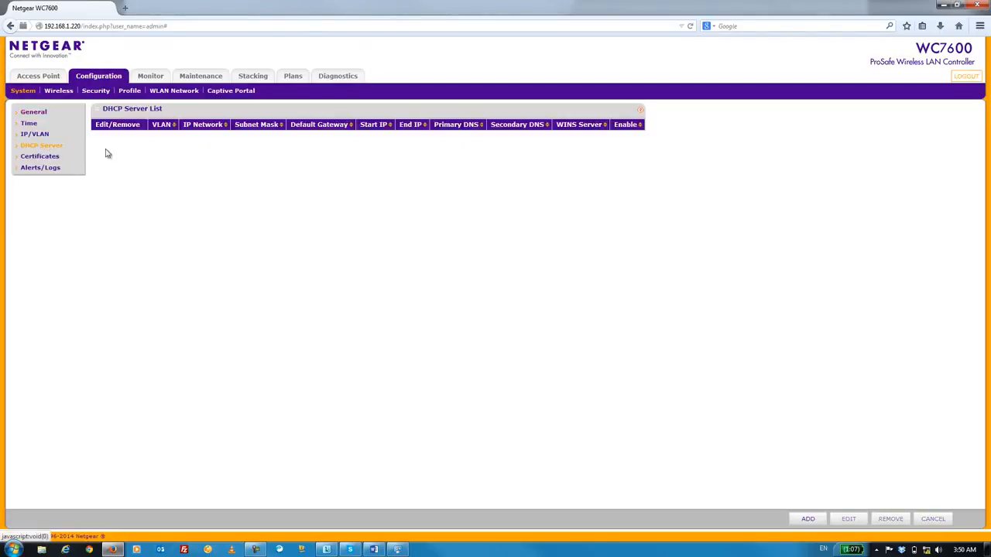
{"action": "left_click", "coordinate": [808, 519]}
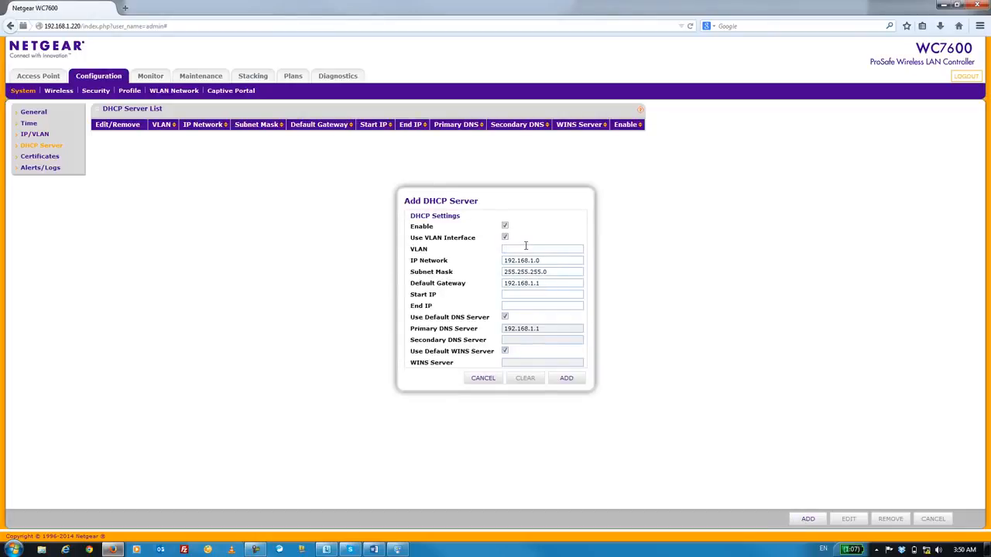
{"action": "type", "text": "1"}
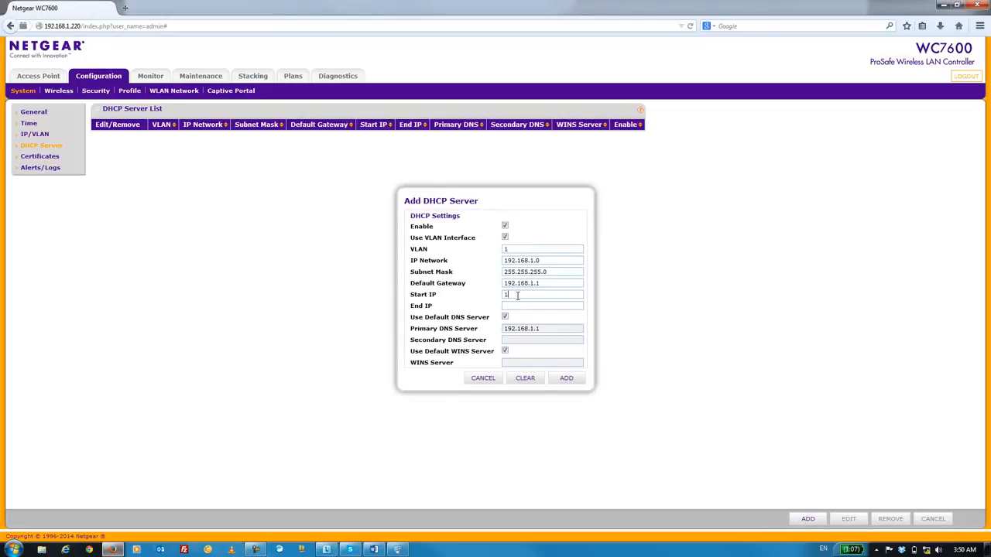
{"action": "type", "text": "92.168.1.200"}
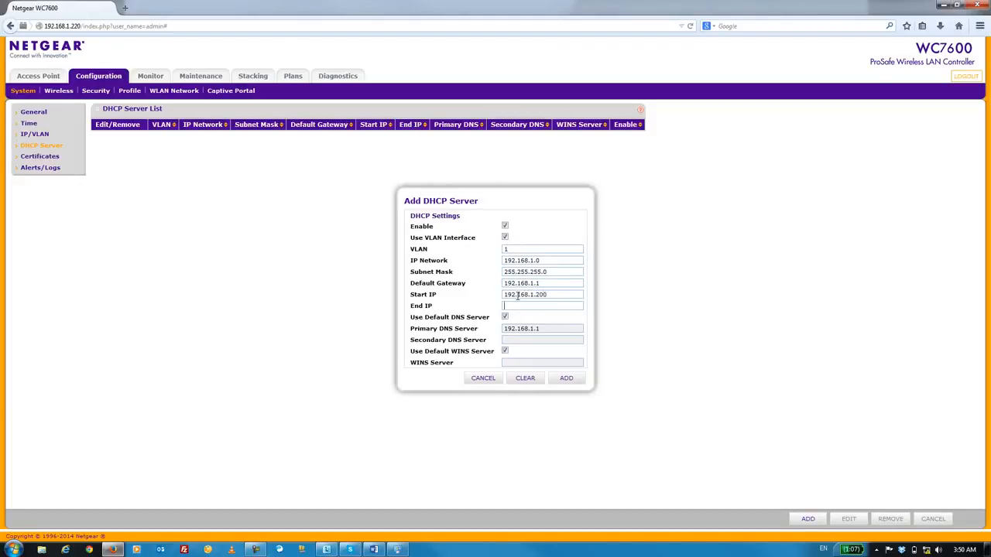
{"action": "type", "text": "192.168.1.219"}
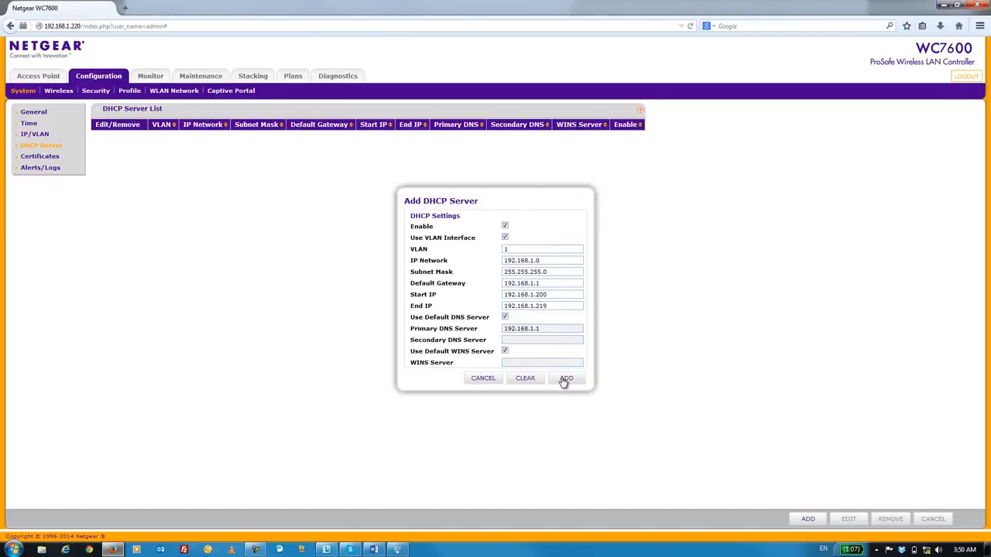
{"action": "left_click", "coordinate": [566, 378]}
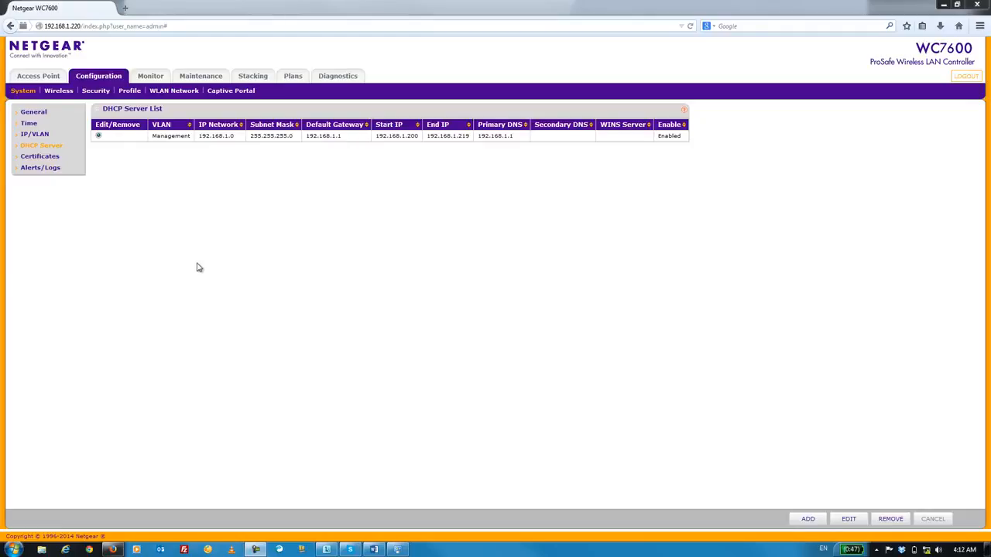
{"action": "left_click", "coordinate": [37, 76]}
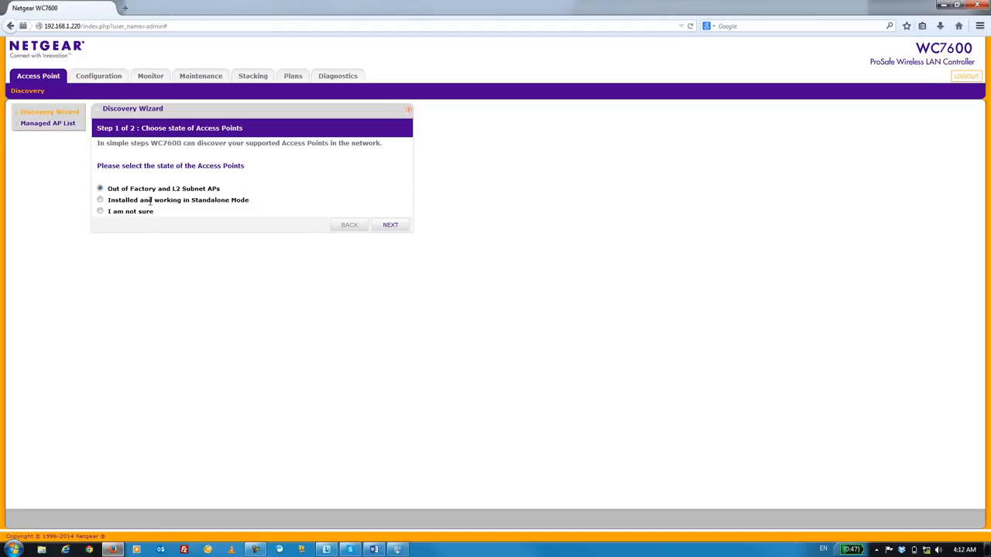
- Discover Out of Factory L2 subnet APs and add both found WN370s to management
{"action": "left_click", "coordinate": [390, 224]}
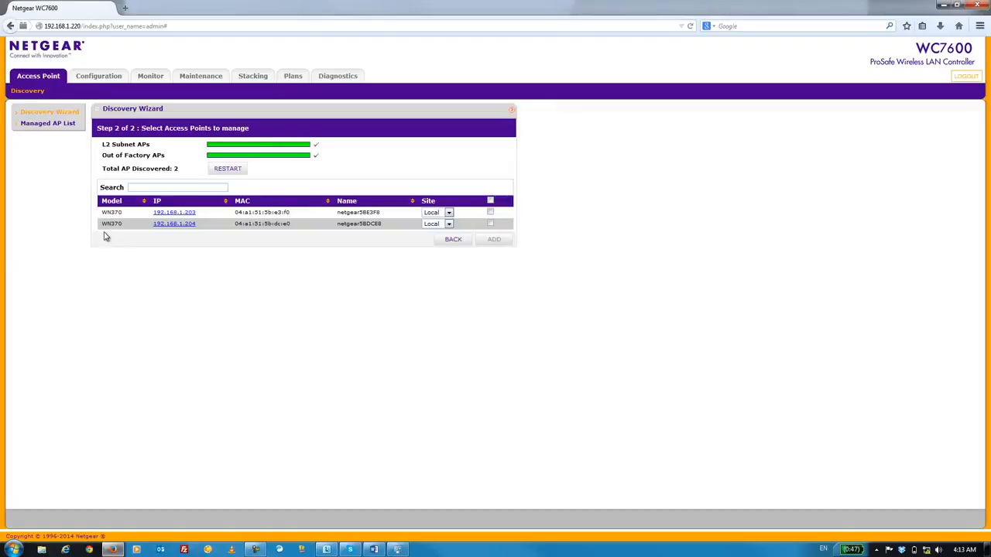
{"action": "mouse_move", "coordinate": [207, 251]}
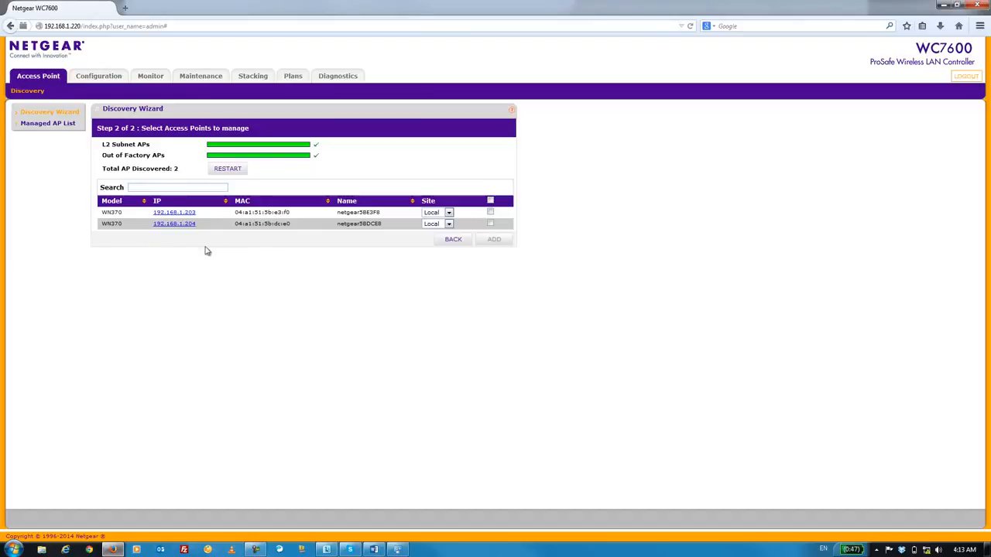
{"action": "left_click", "coordinate": [489, 210]}
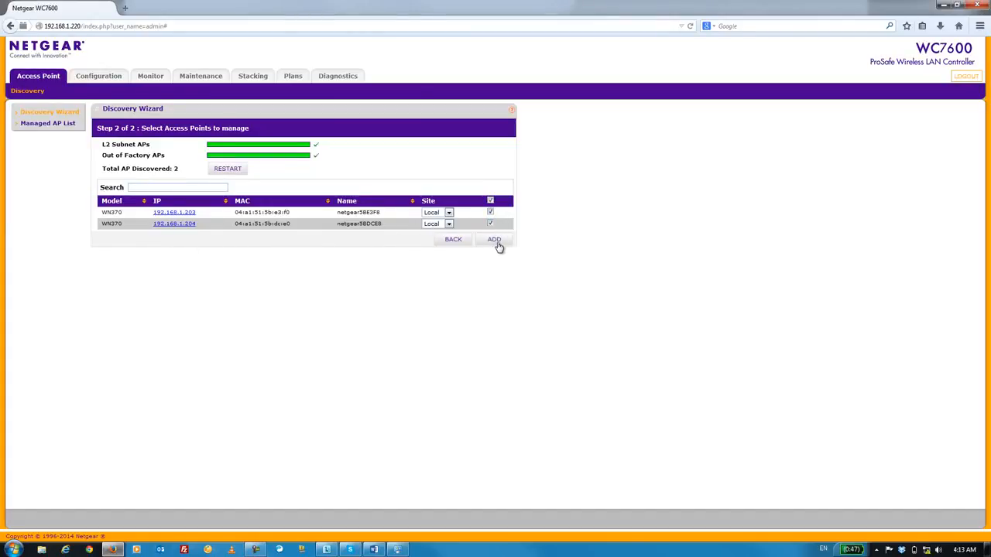
{"action": "left_click", "coordinate": [494, 238]}
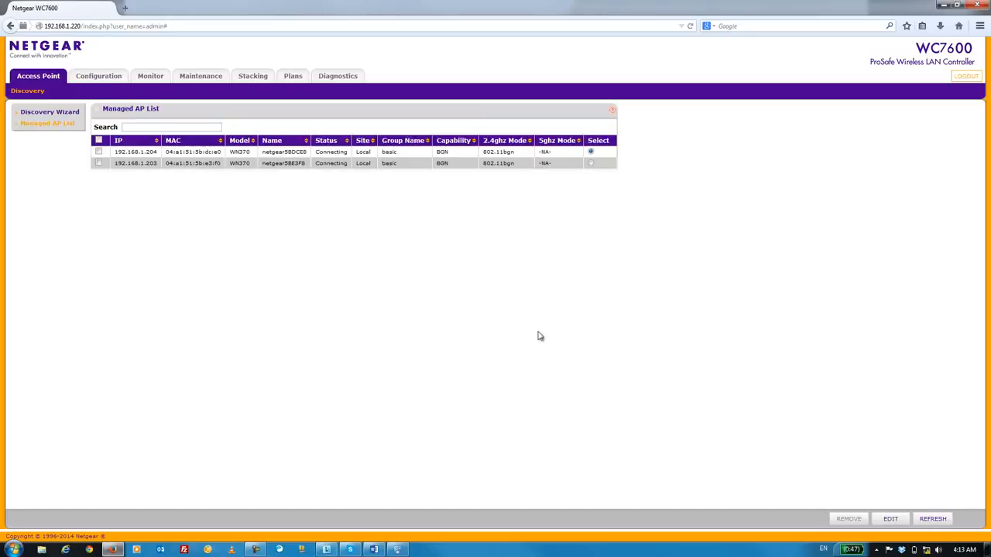
- Refresh the Managed AP List until both WN370 access points show Connected
{"action": "left_click", "coordinate": [933, 518]}
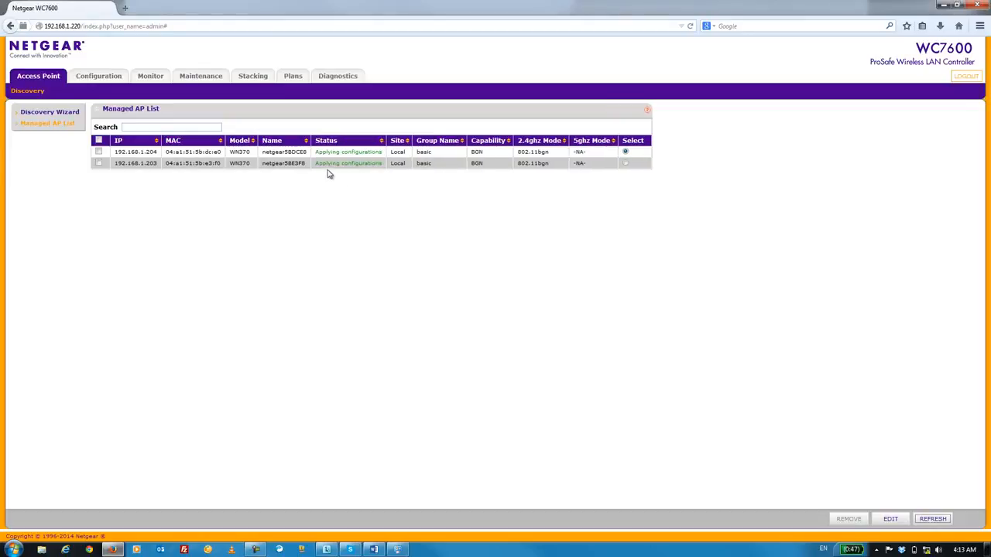
{"action": "left_click", "coordinate": [932, 518]}
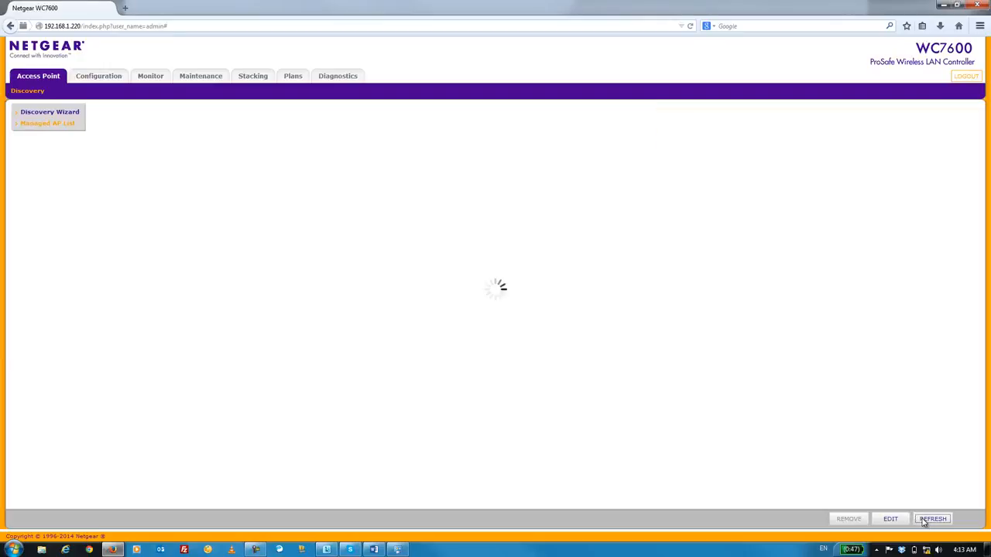
{"action": "left_click", "coordinate": [932, 519]}
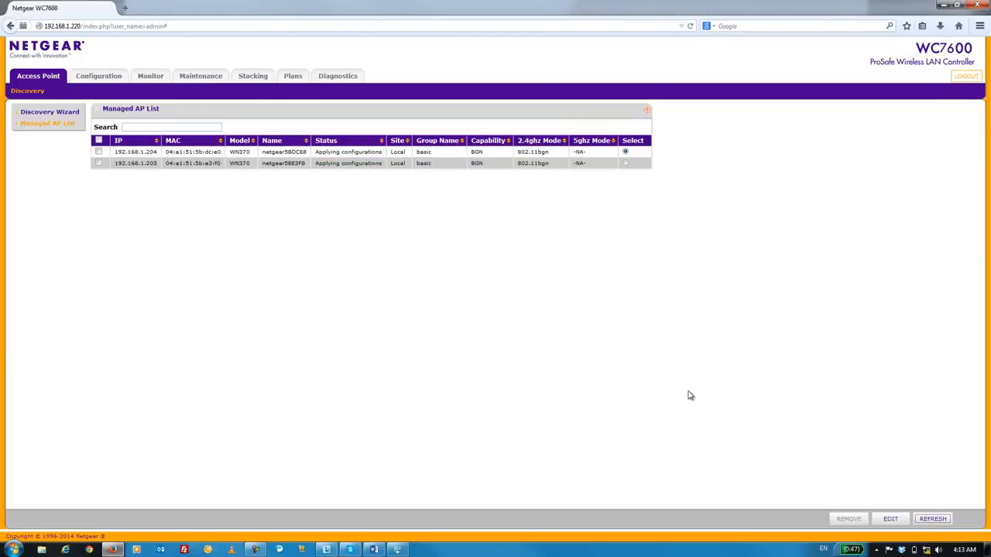
{"action": "mouse_move", "coordinate": [545, 399]}
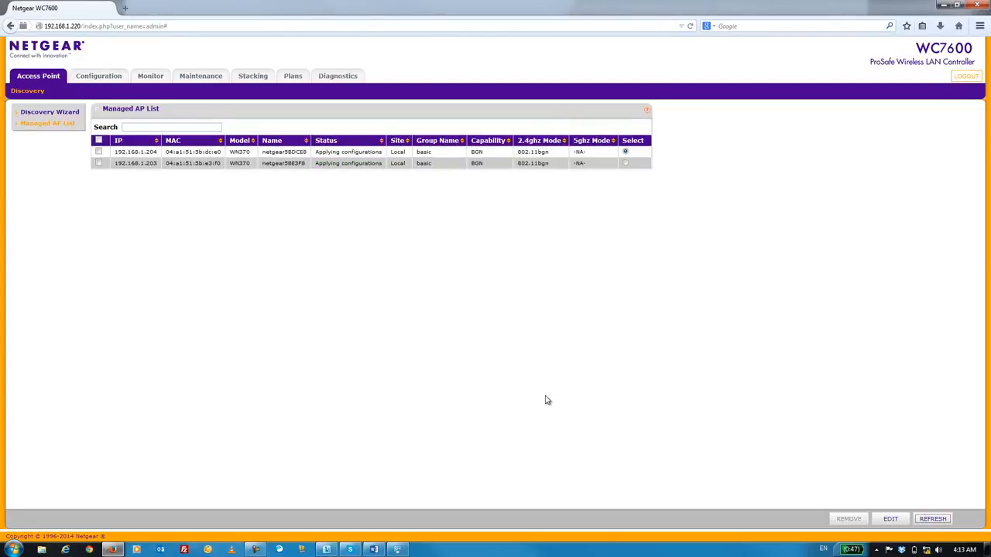
{"action": "mouse_move", "coordinate": [468, 359]}
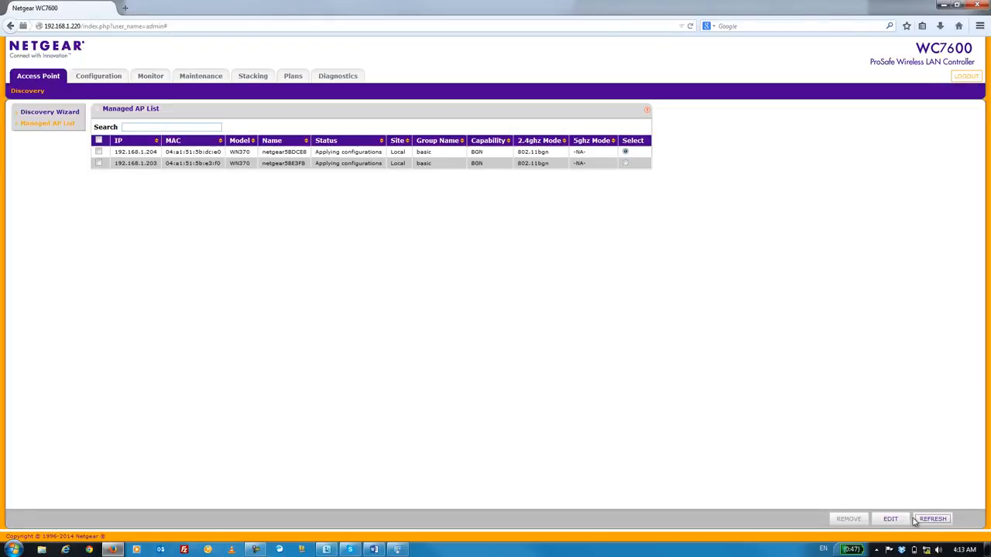
{"action": "left_click", "coordinate": [932, 518]}
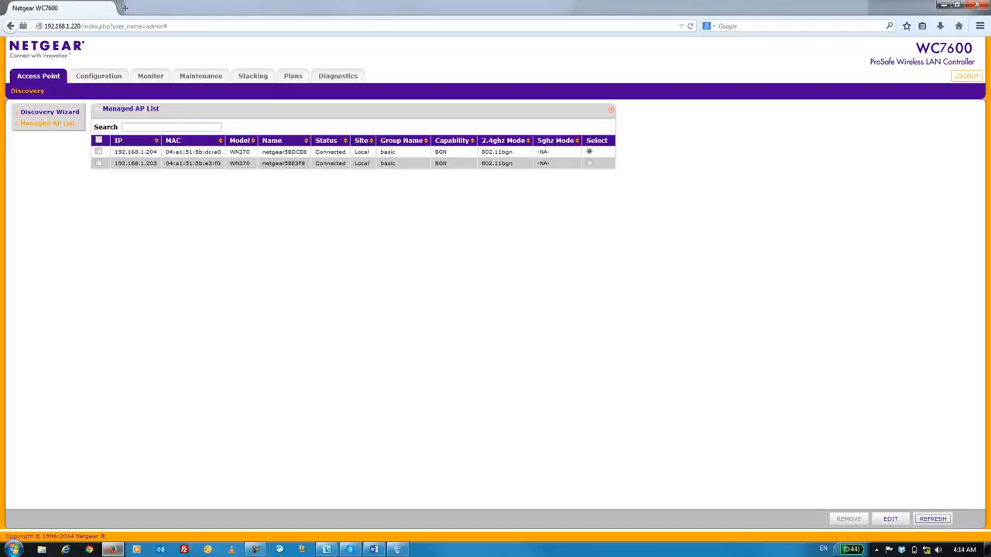
{"action": "mouse_move", "coordinate": [332, 251]}
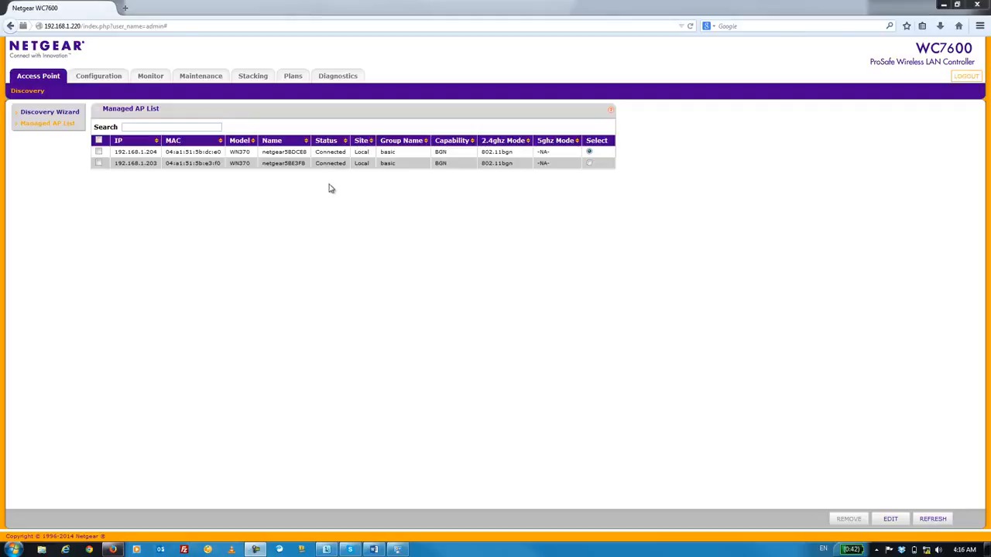
{"action": "mouse_move", "coordinate": [338, 181]}
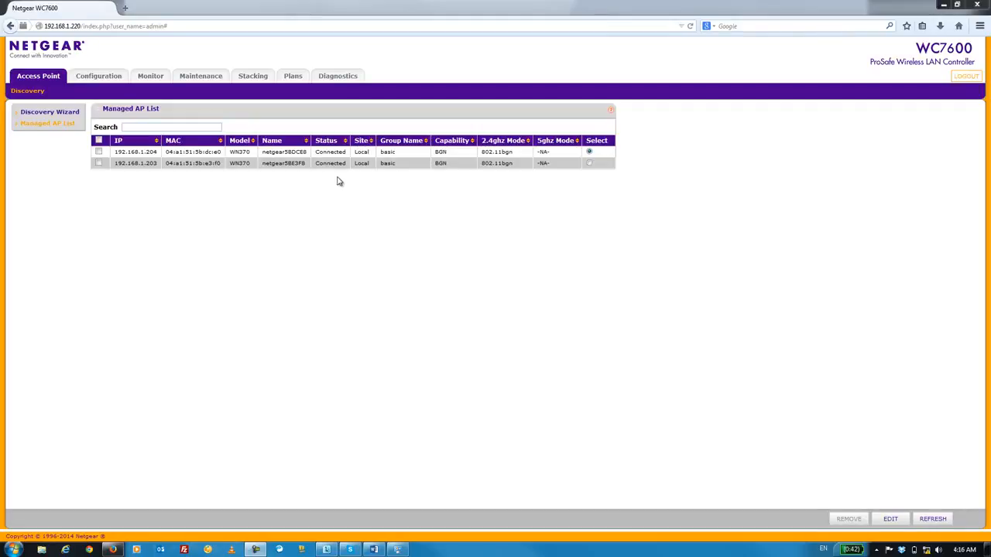
{"action": "mouse_move", "coordinate": [345, 213]}
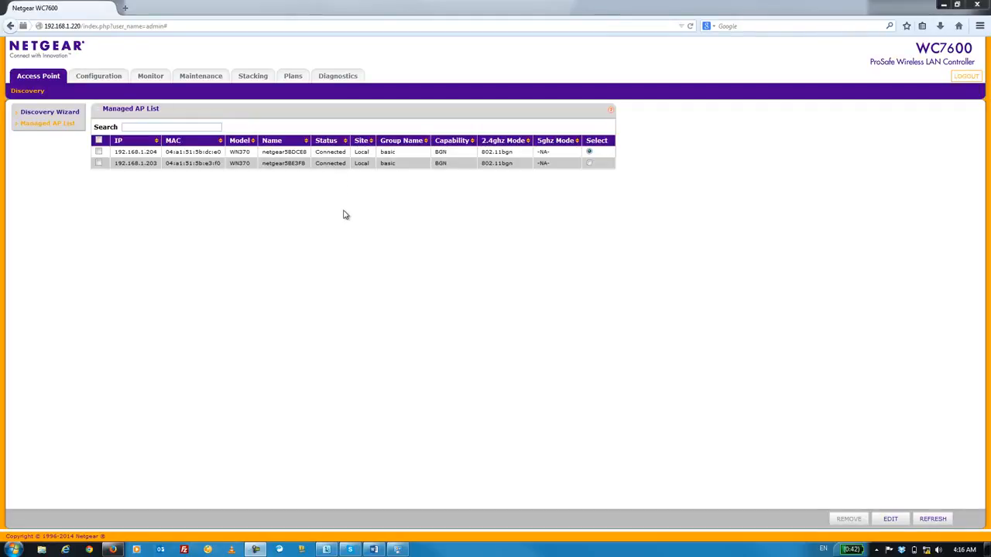